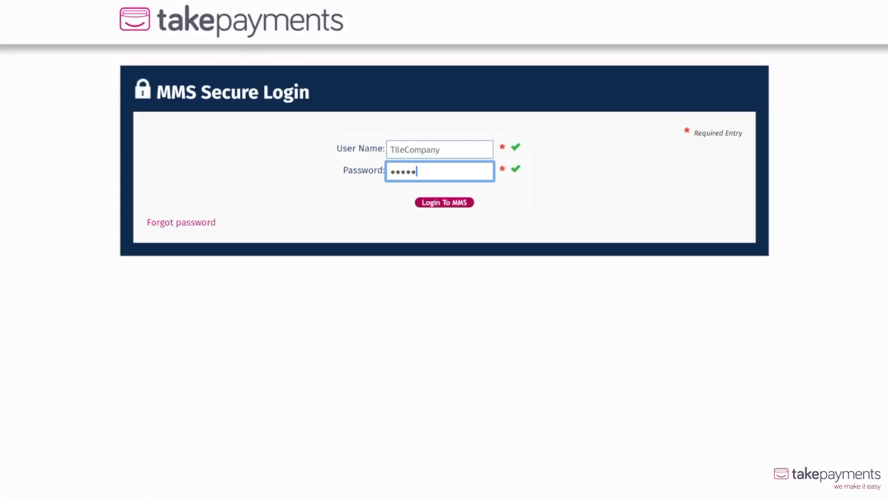
Log in to the Takepayments MMS merchant account.
left_click(444, 202)
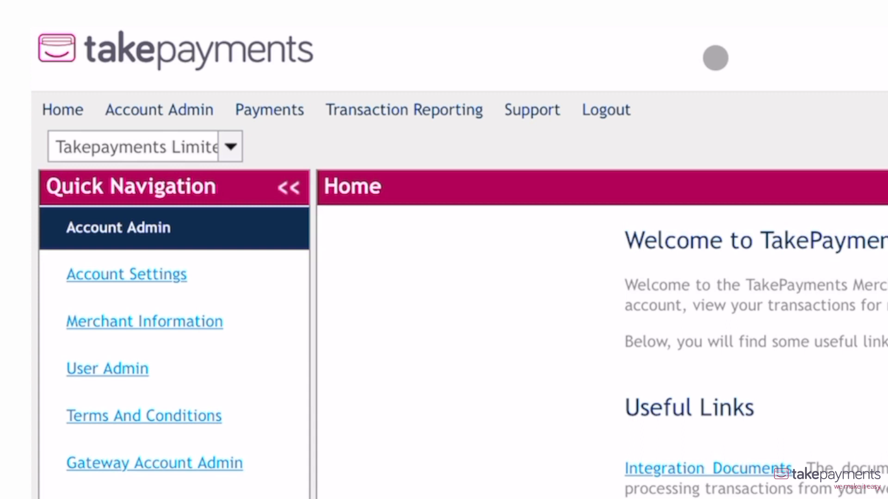
mouse_move(321, 71)
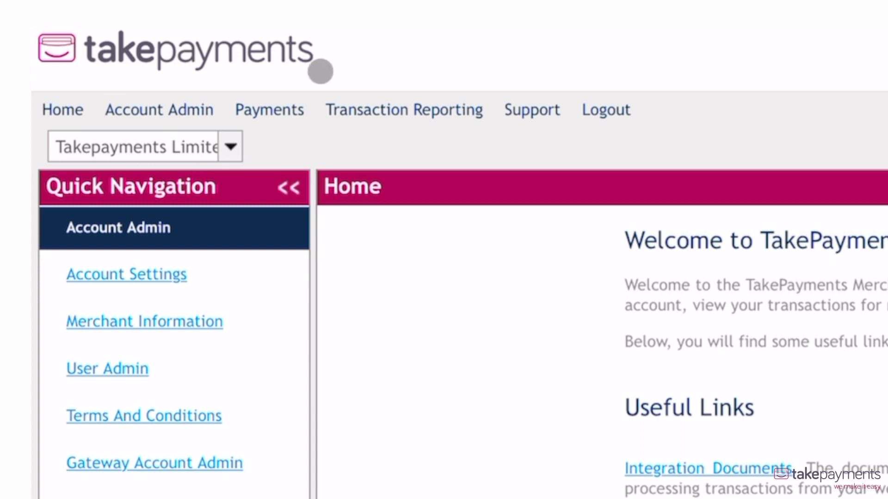
Go to Payments > PayByLink Admin and switch the gateway account to ECOM-GBP.
left_click(269, 110)
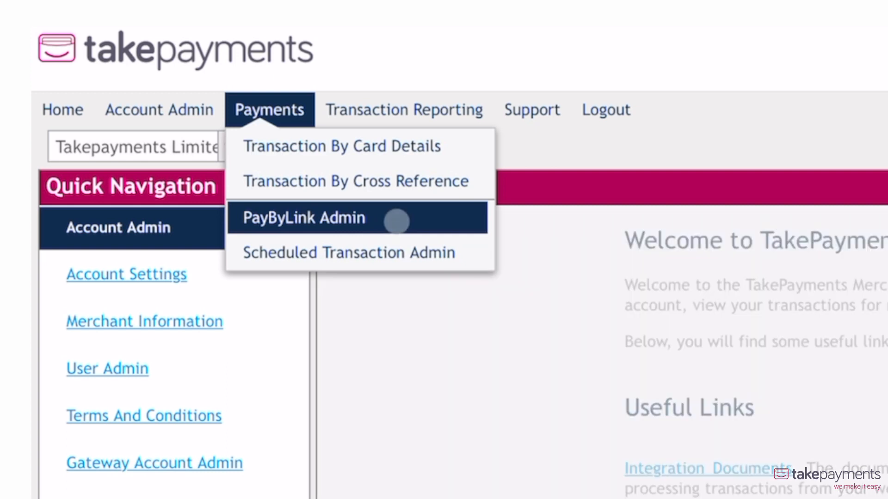
left_click(302, 219)
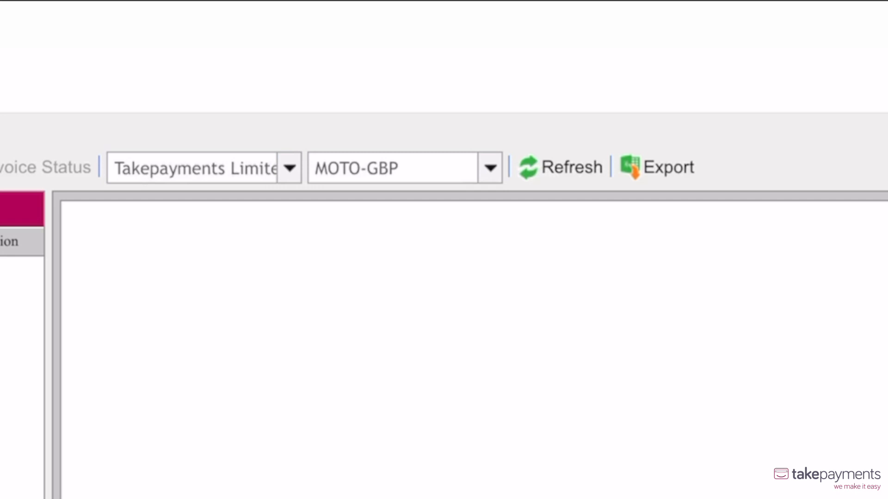
left_click(489, 168)
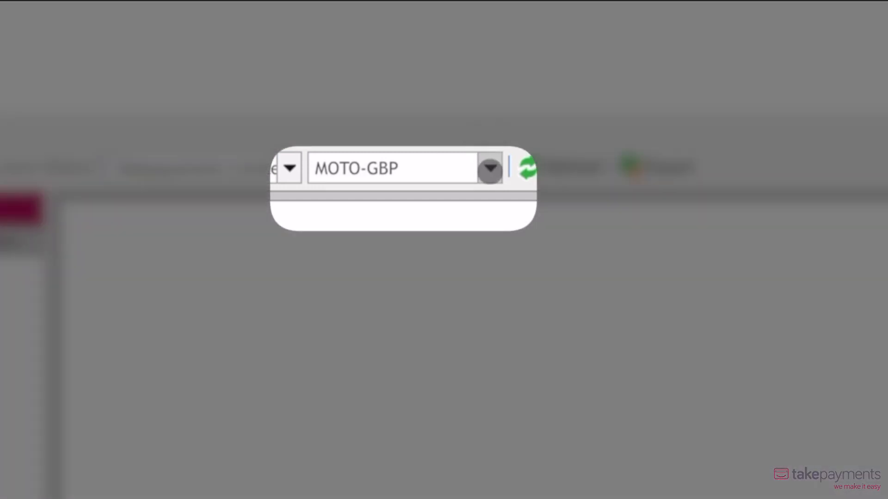
left_click(489, 168)
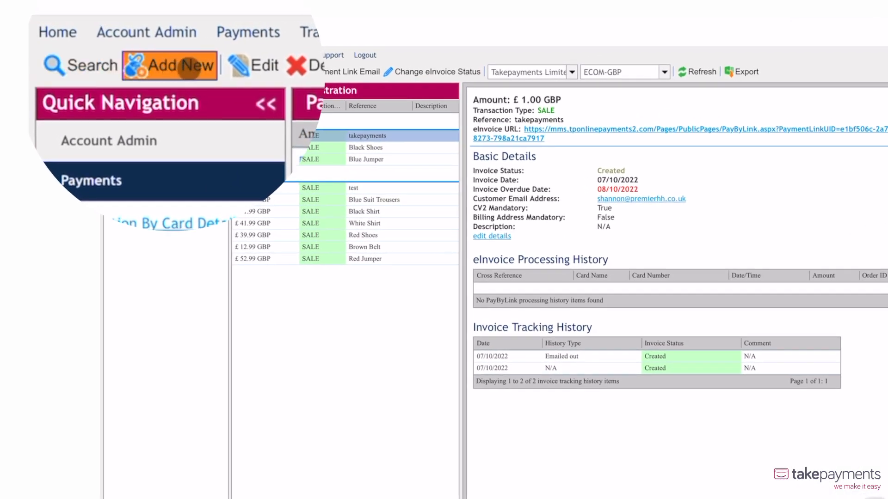
Add a new PayByLink transaction, compare Pay Now Button and Payment Link types, leaving Payment Link chosen.
left_click(169, 65)
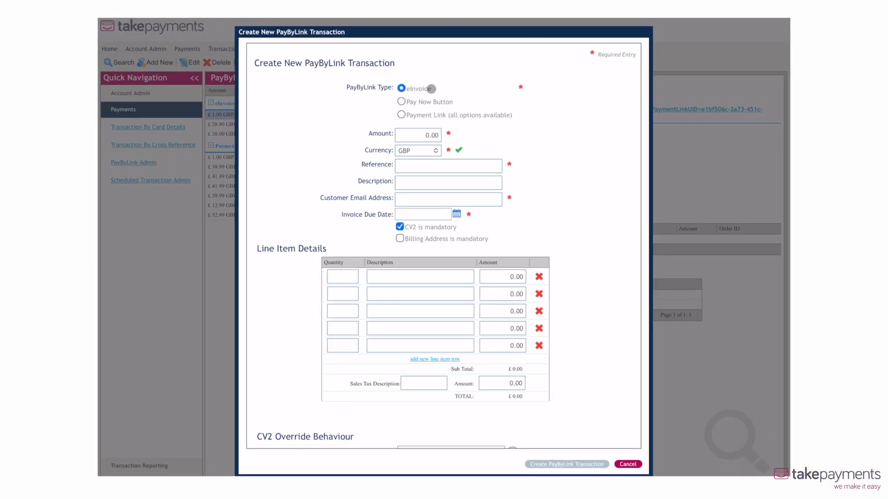
left_click(400, 102)
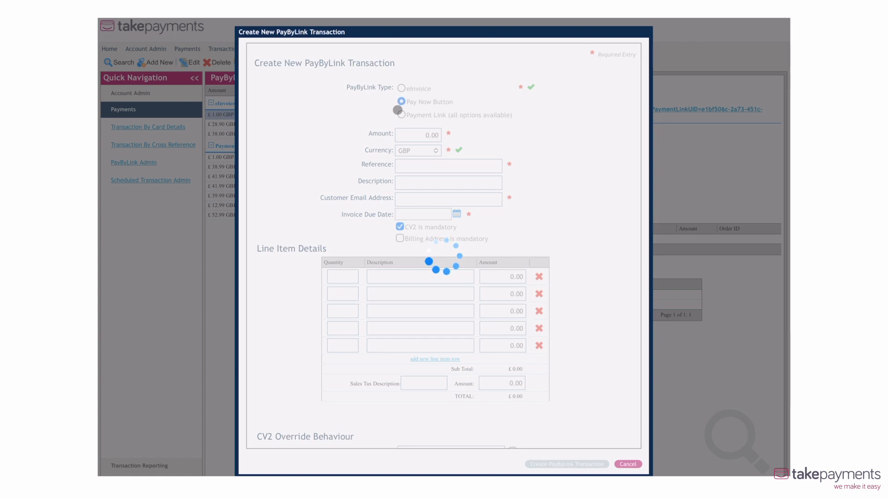
left_click(401, 115)
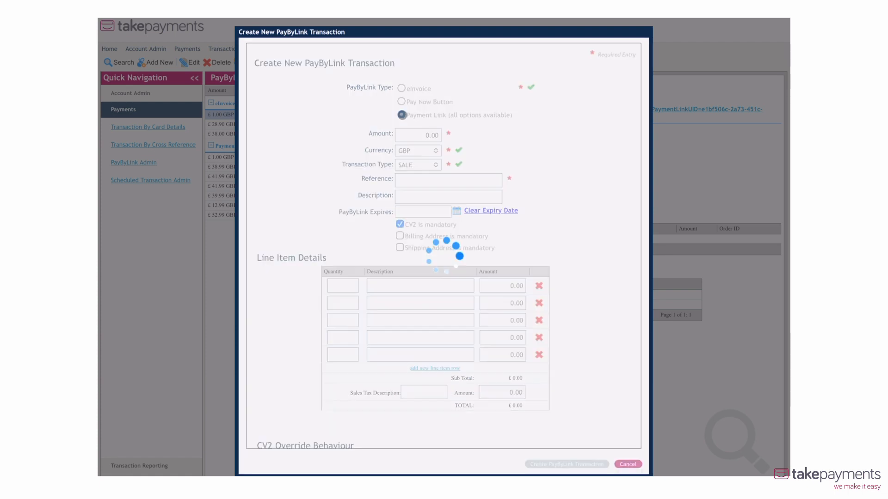
left_click(401, 115)
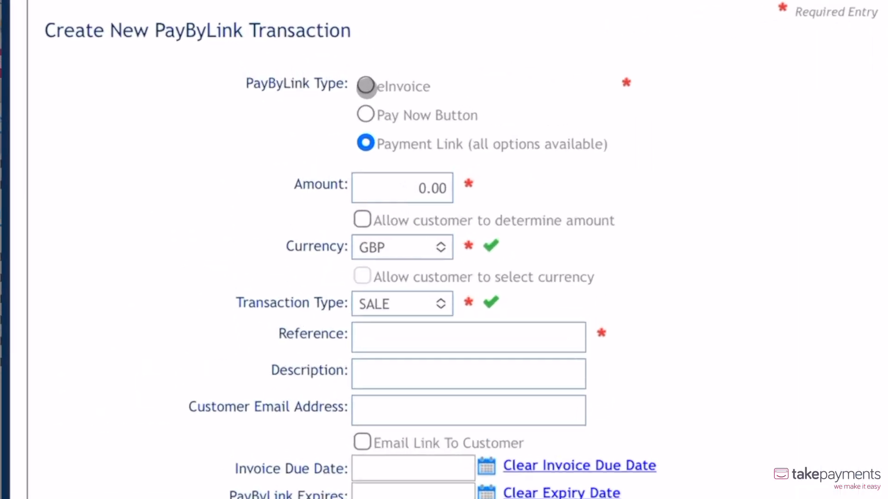
Make it an eInvoice with reference 3789, description Tile samples, customer email and a calendar due date.
left_click(365, 86)
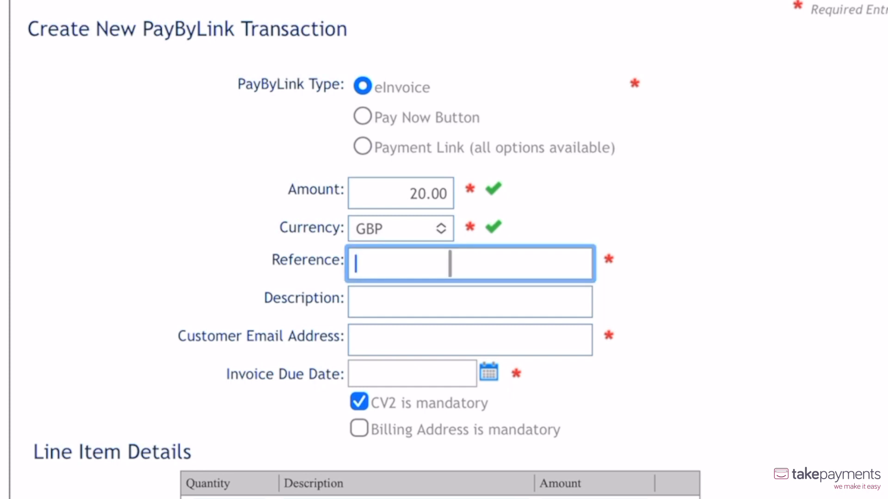
type("3789")
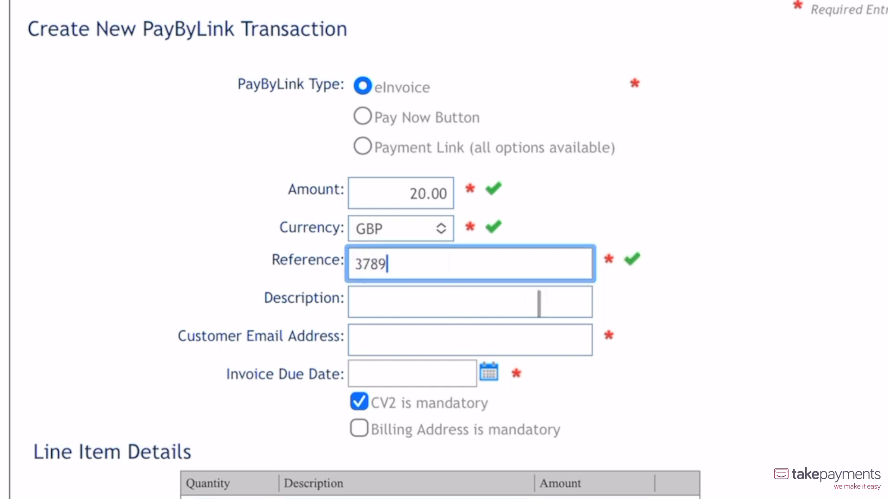
type("Tile sa")
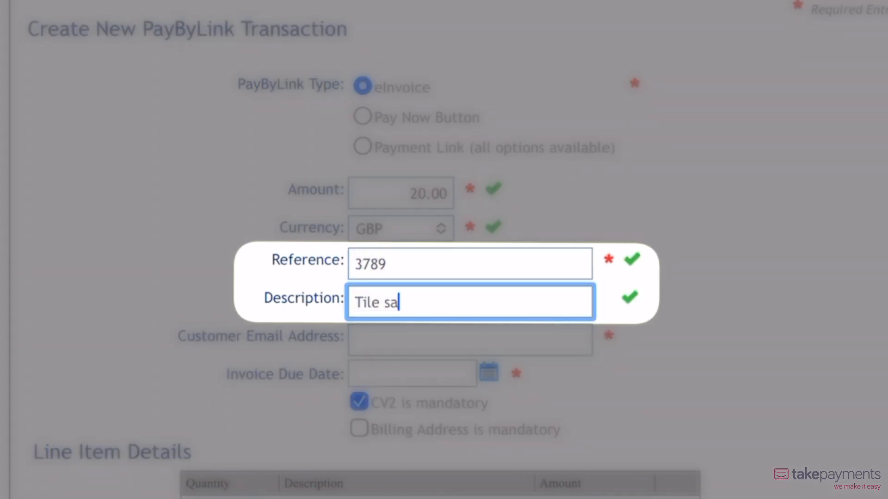
type("mples")
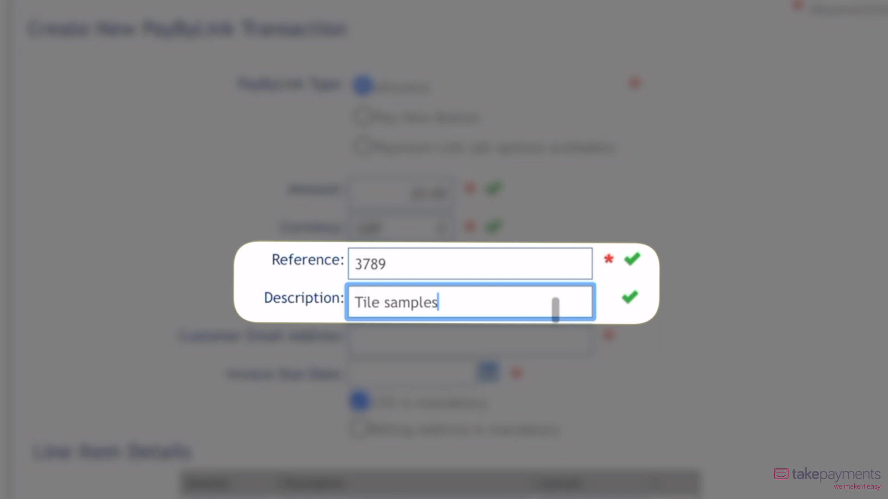
type("Info@p")
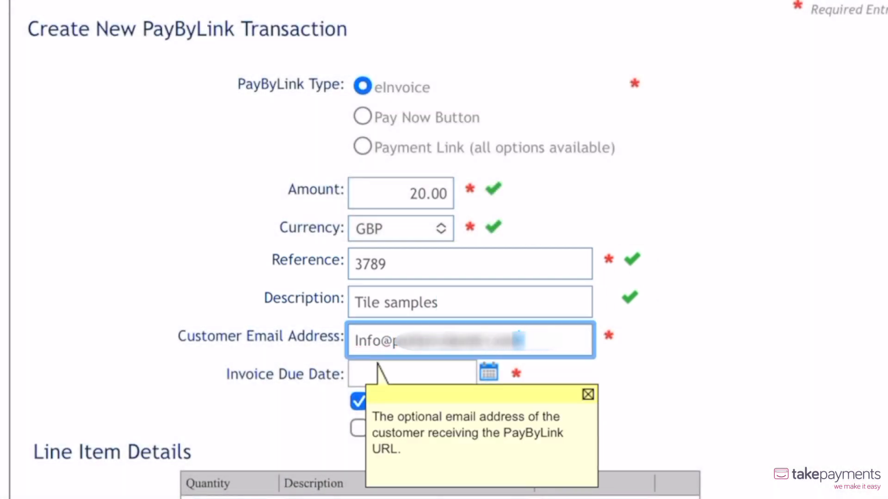
left_click(487, 372)
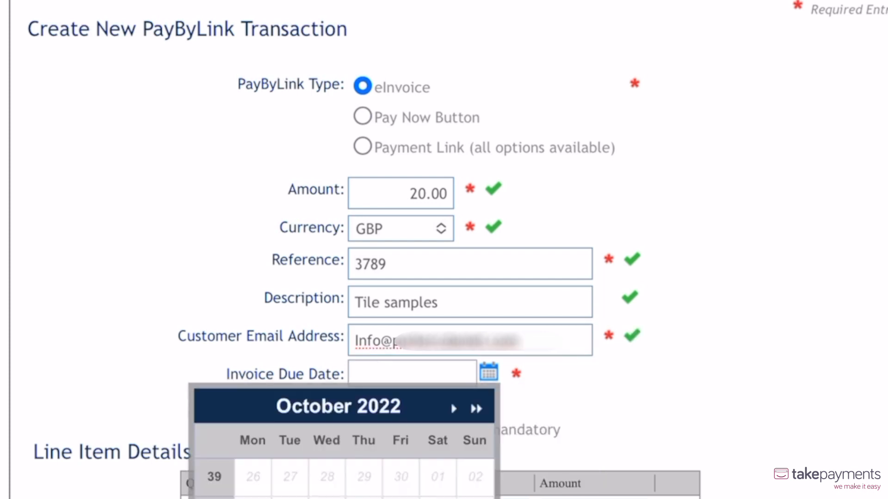
left_click(475, 408)
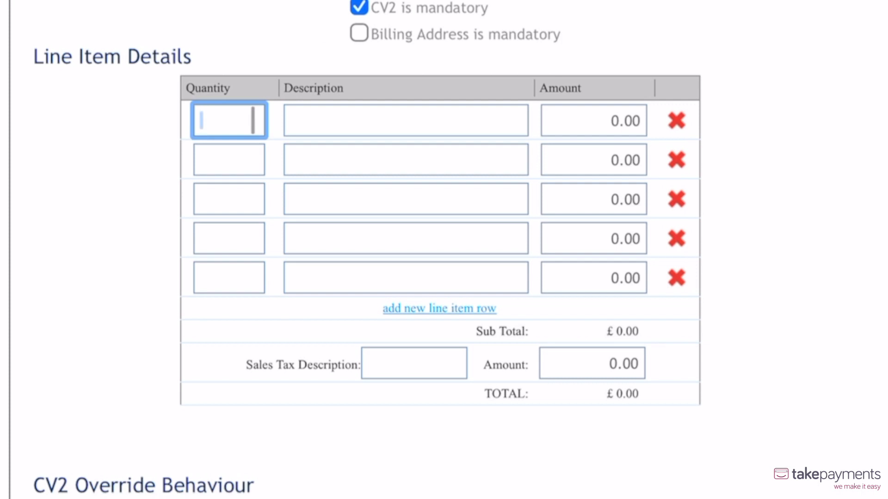
Add a line item of 4 Samples at 18.00 and a VAT tax line of 2.00.
type("4")
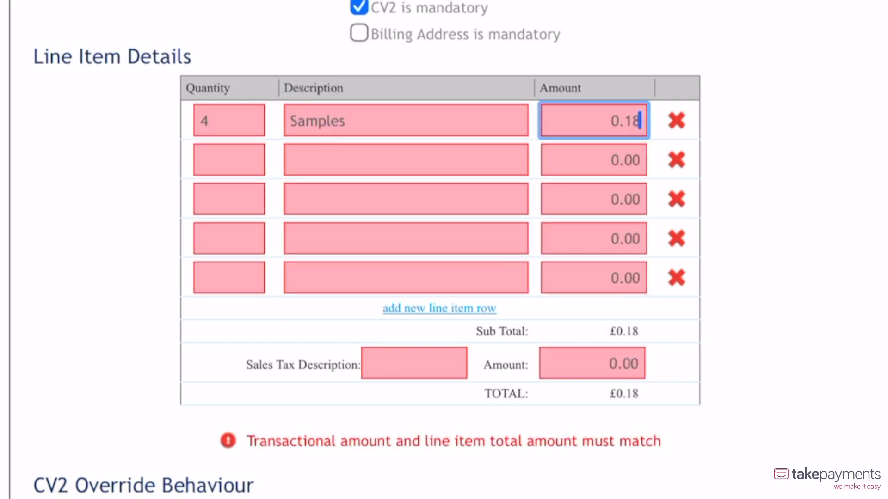
type("18.00")
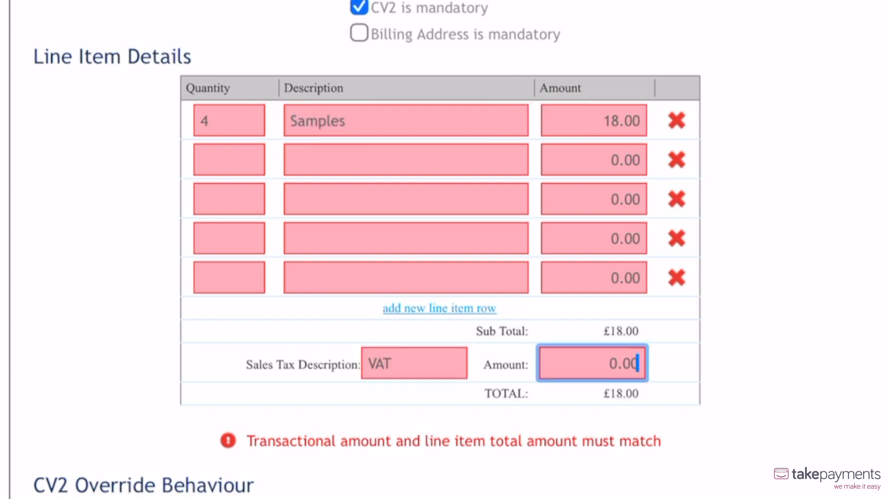
type("2.00")
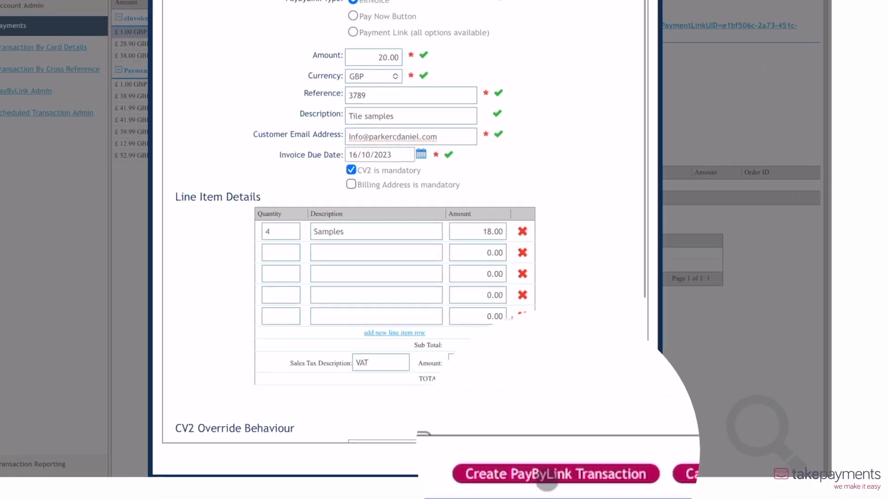
Create the eInvoice so it is emailed to the customer, acknowledging the success message.
left_click(555, 474)
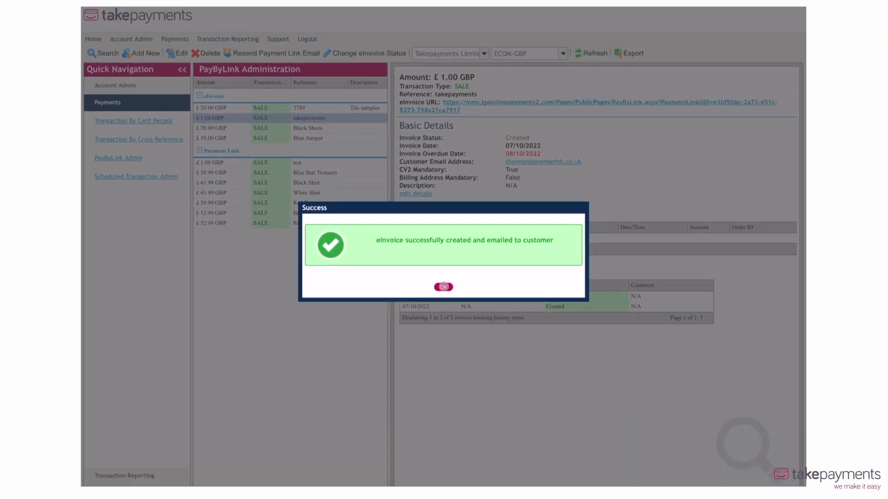
left_click(443, 287)
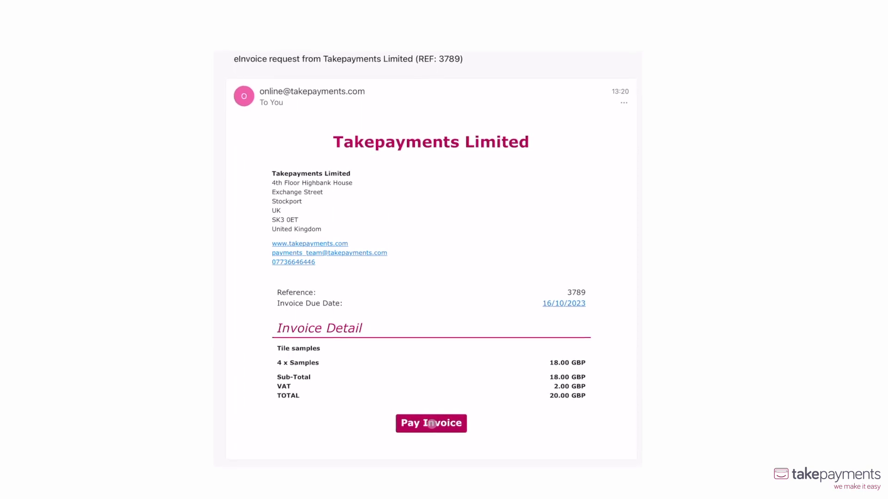
Pay invoice 3789 from the email, submitting the Secure Payment Form for processing.
left_click(431, 423)
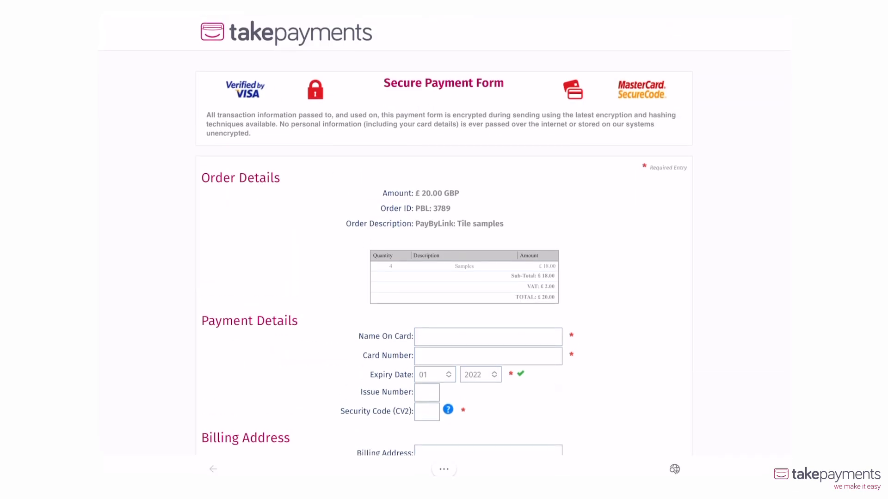
scroll("down", 3)
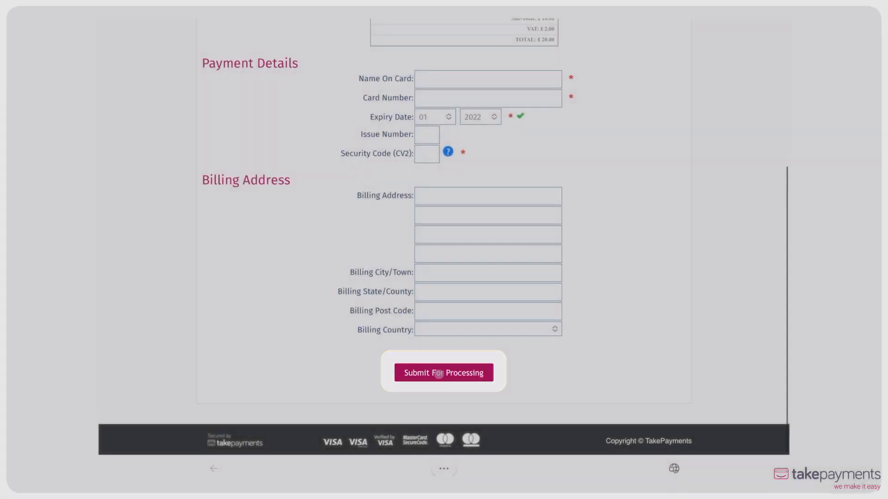
left_click(443, 373)
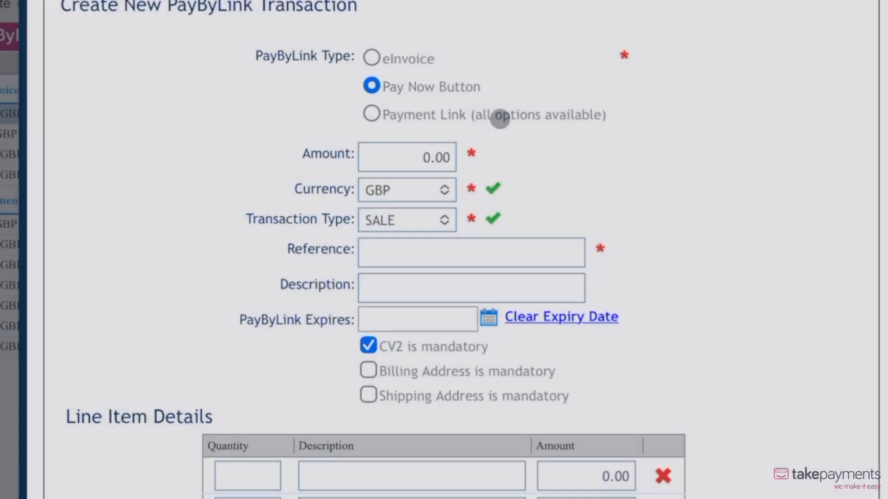
Enter a Pay Now Button amount of 20.00, reference 2874 and description Sample tiles.
left_click(406, 157)
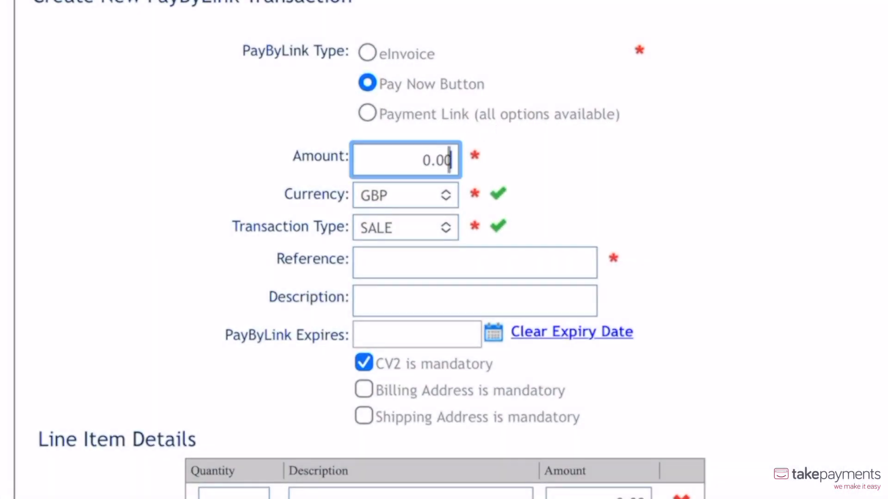
type("20.00")
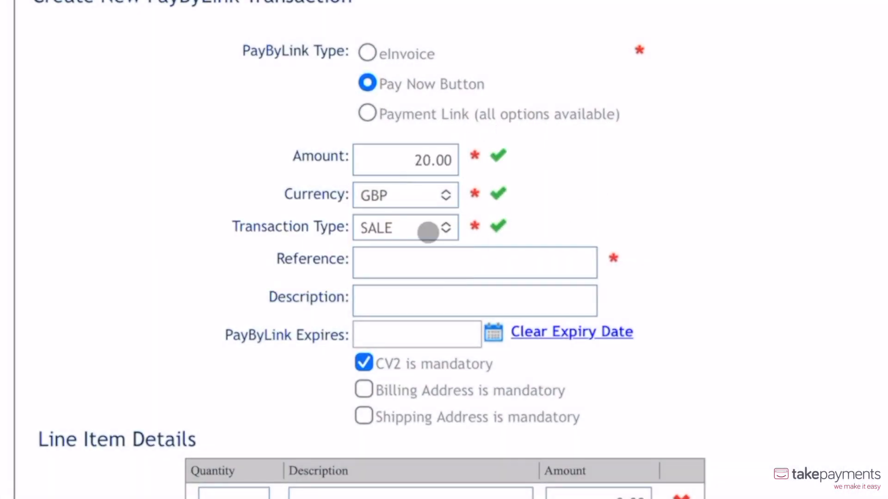
type("2874")
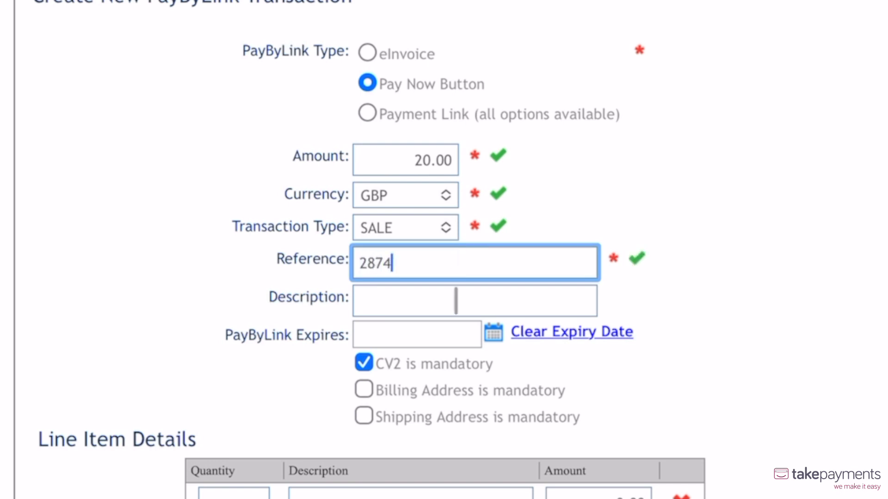
type("Sample tiles")
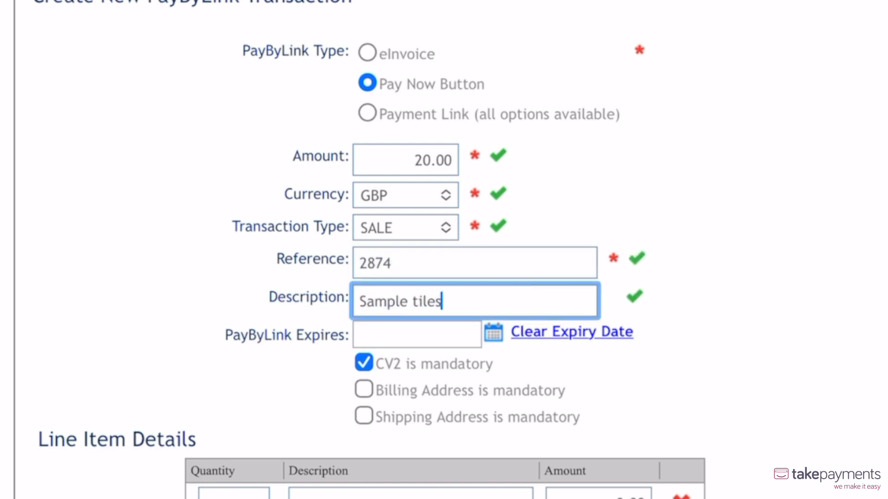
mouse_move(516, 365)
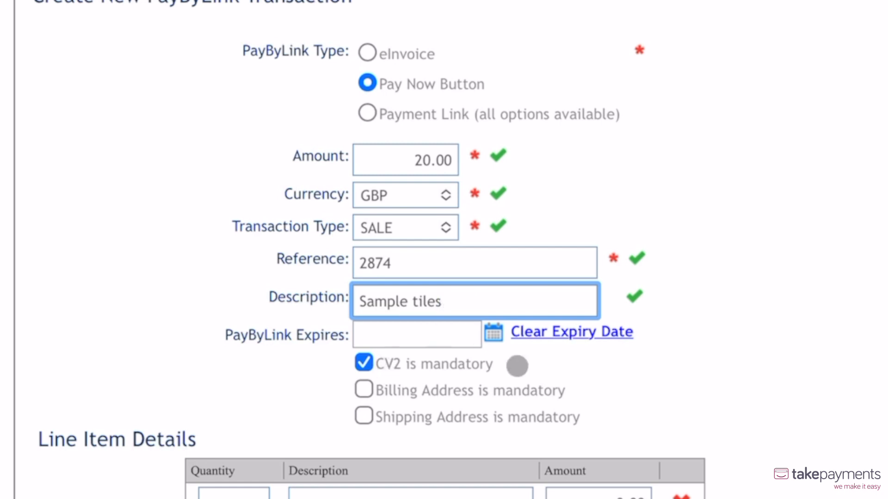
Pick the link expiry date and add the Sample tiles line item with VAT.
left_click(492, 332)
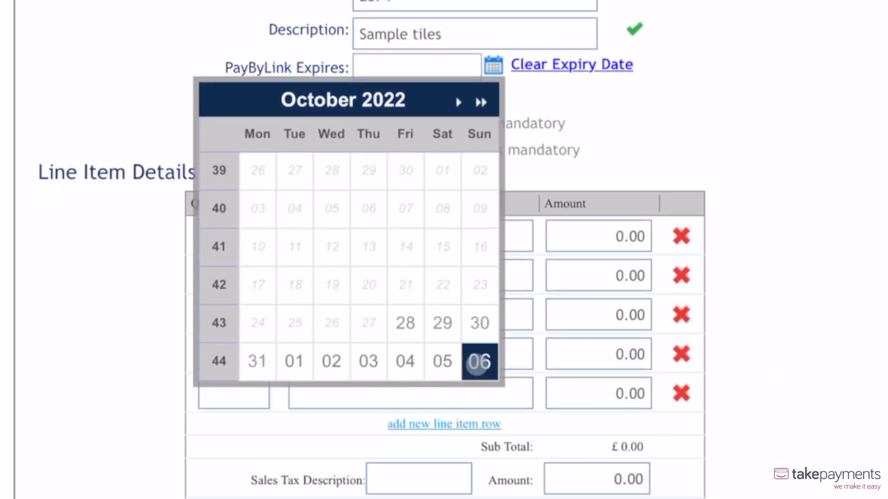
left_click(479, 361)
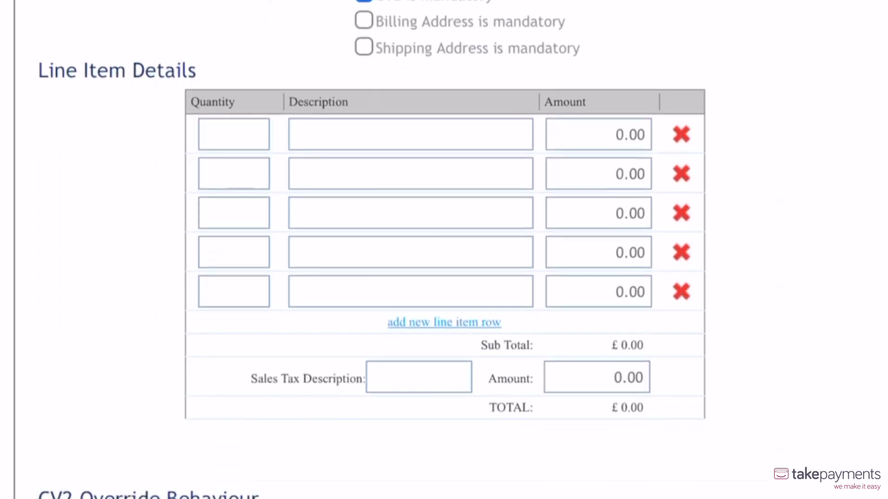
type("Sample t")
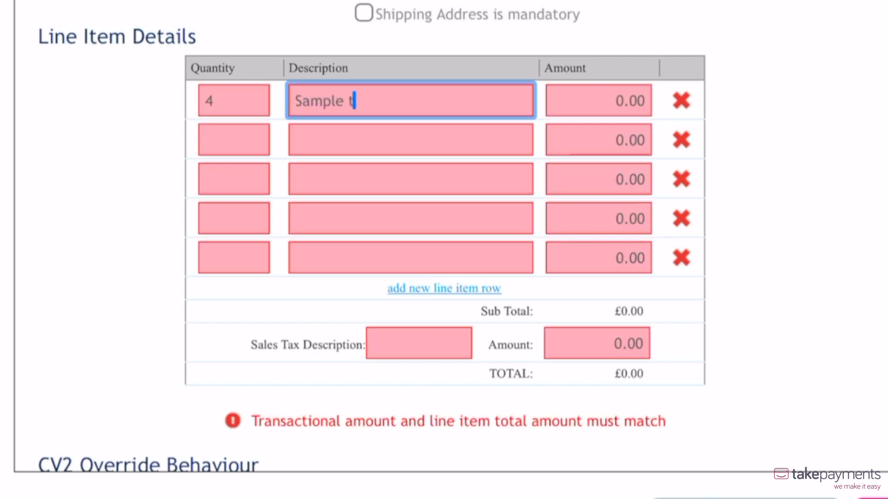
scroll("down", 3)
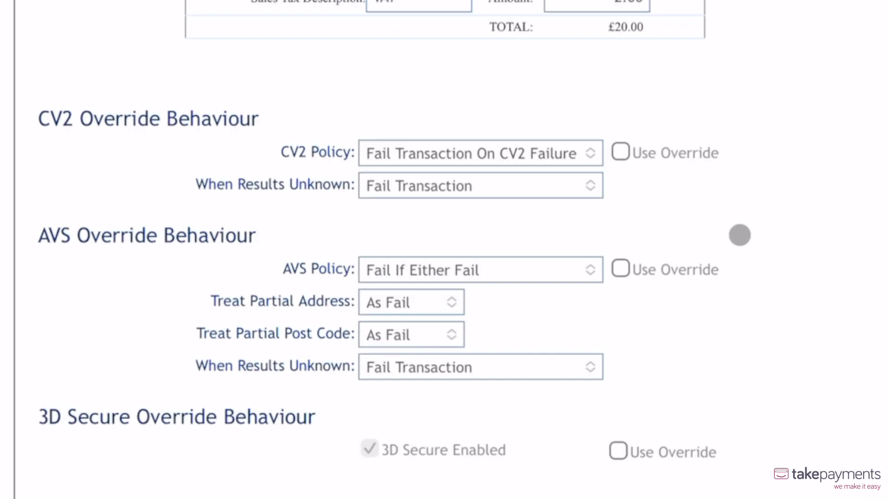
scroll("up", 3)
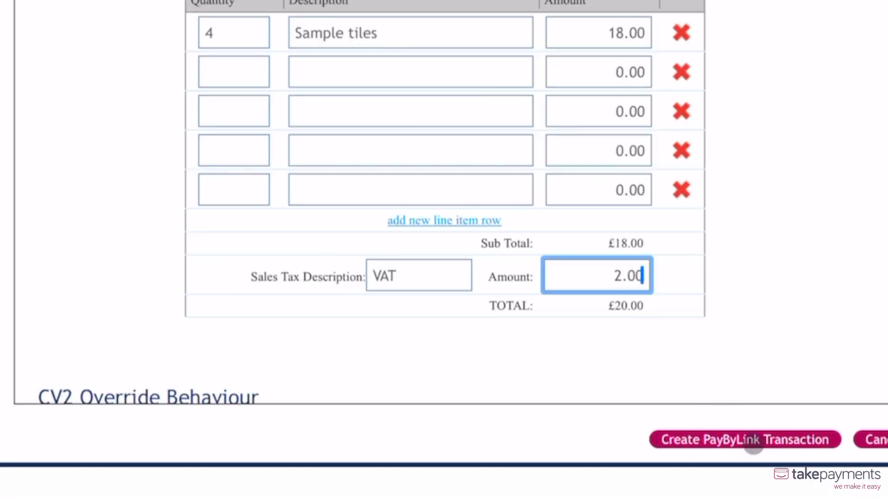
scroll("up", 3)
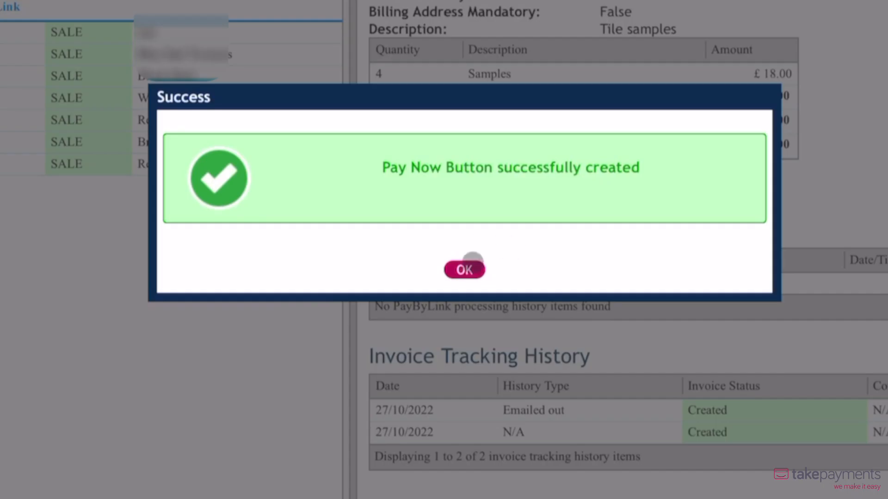
Acknowledge that the Pay Now Button was created.
left_click(464, 270)
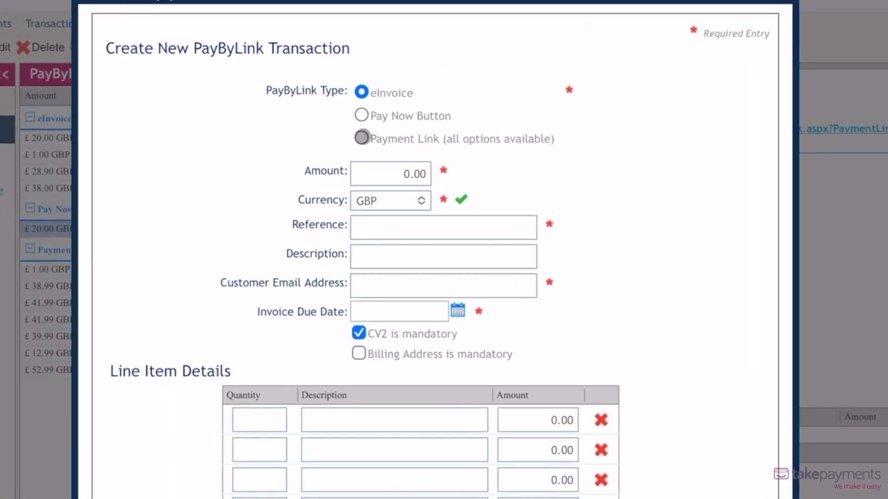
Make it a £20.00 Payment Link with customer-decided amount, reference 3789 and description Sample Tiles.
left_click(361, 138)
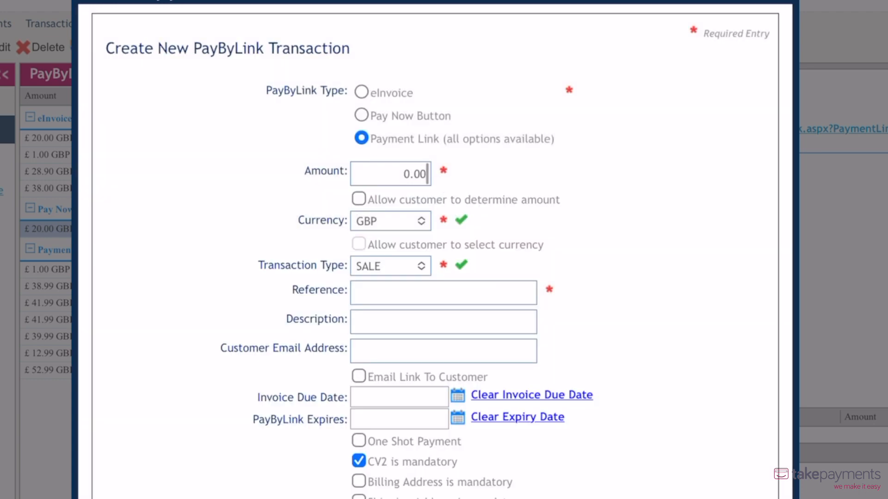
type("20.00")
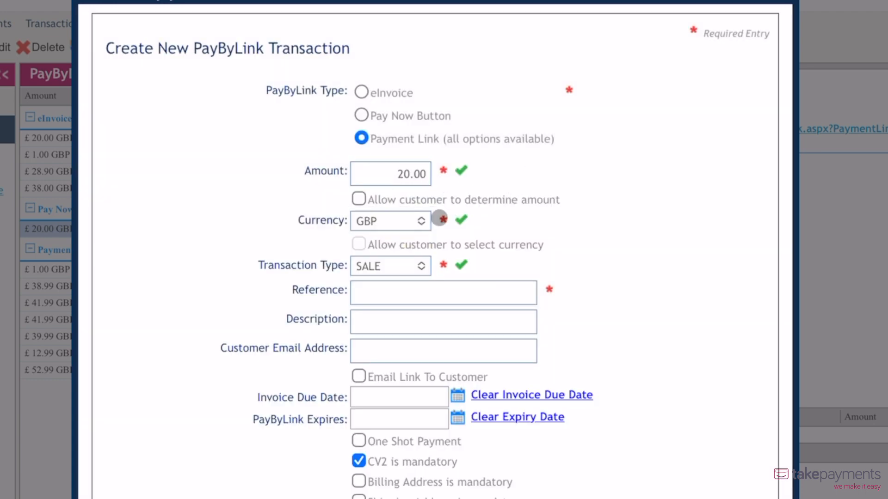
left_click(358, 200)
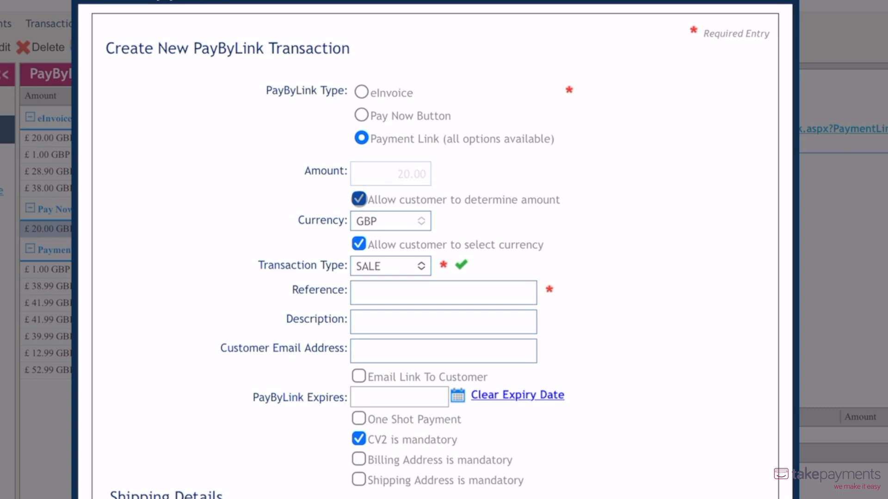
type("3789")
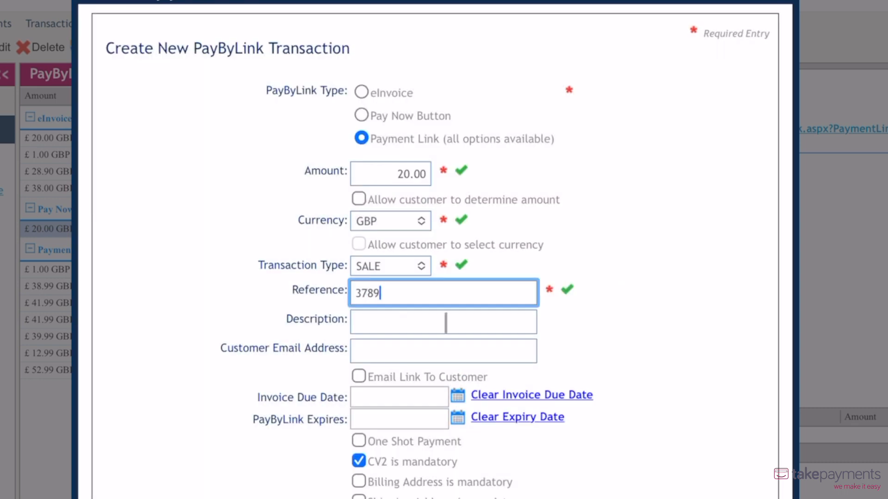
type("Sample Tiles")
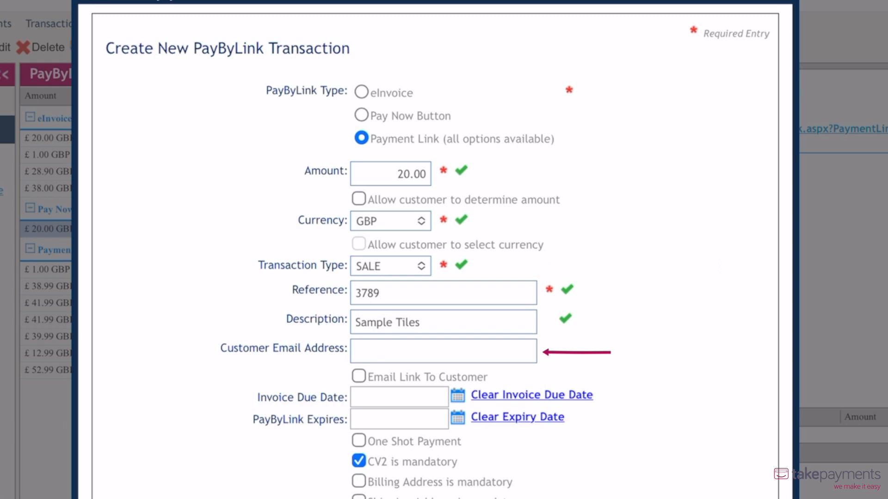
scroll("down", 3)
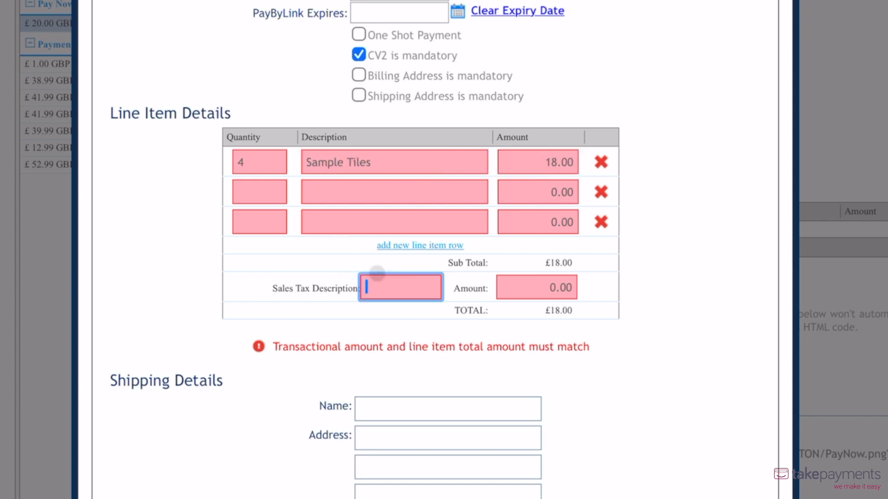
scroll("down", 3)
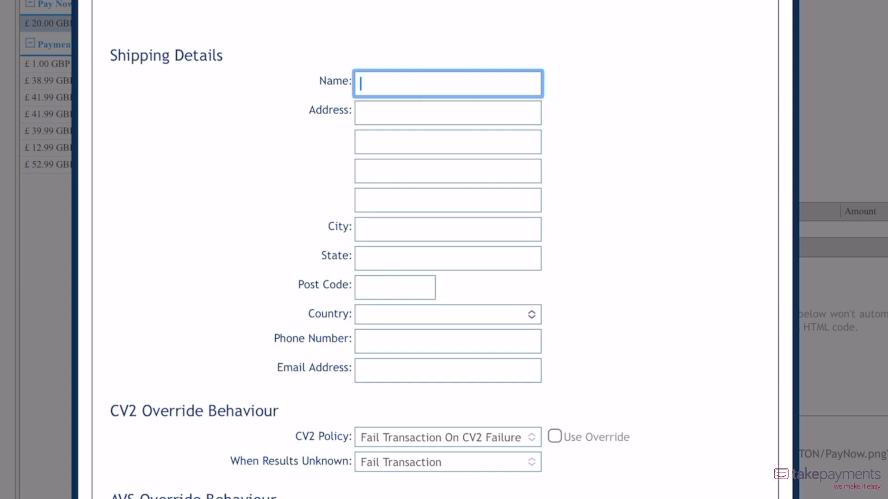
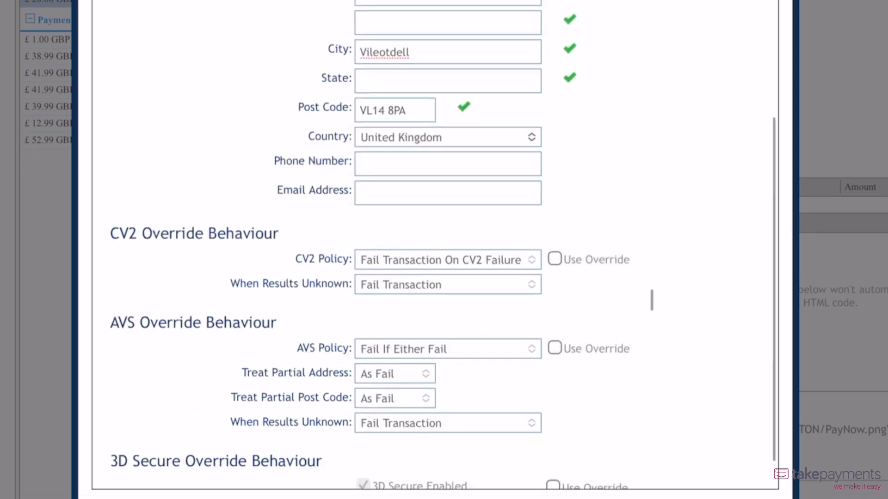
scroll("down", 3)
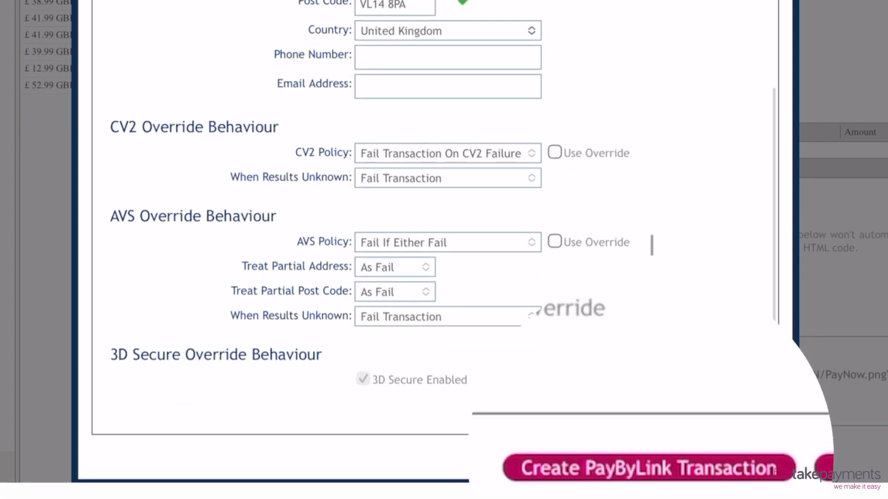
left_click(648, 469)
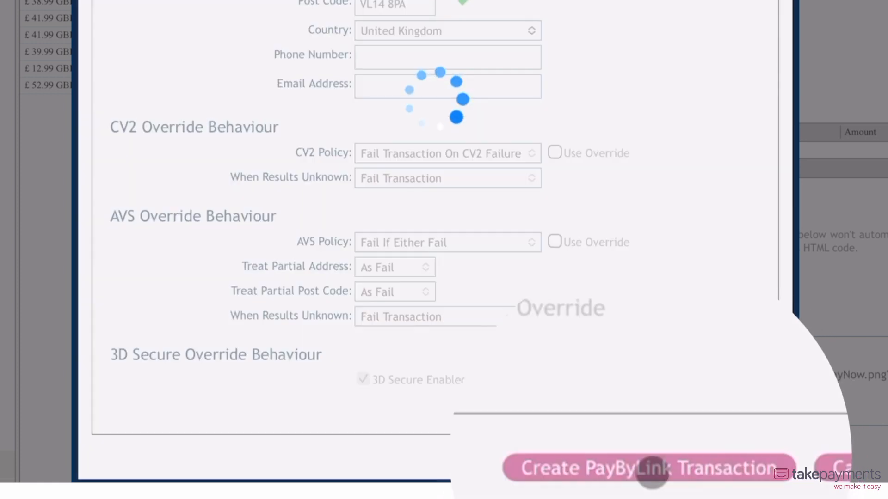
Acknowledge the success message and reveal the £20.00 Payment Link's URL, reference 3789.
left_click(648, 468)
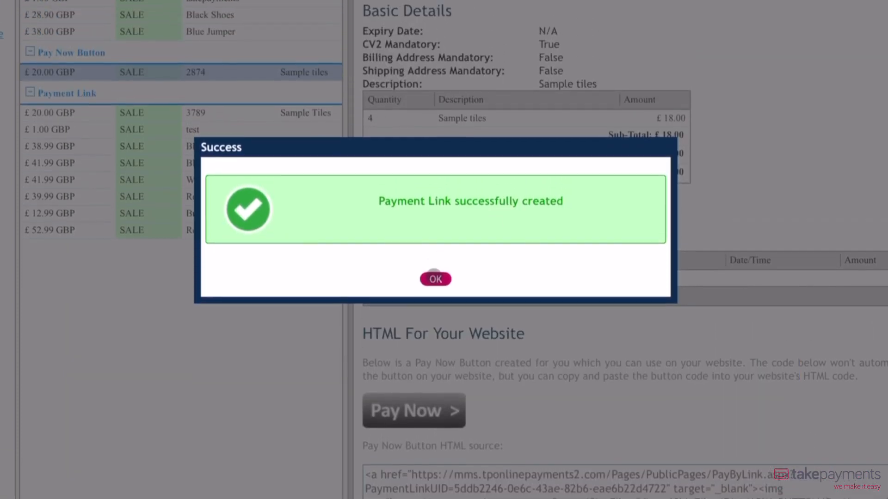
left_click(435, 279)
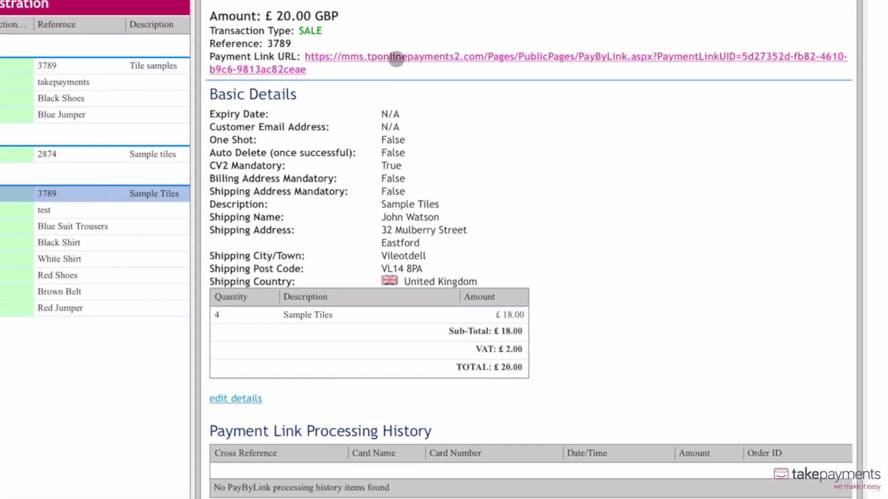
scroll("up", 3)
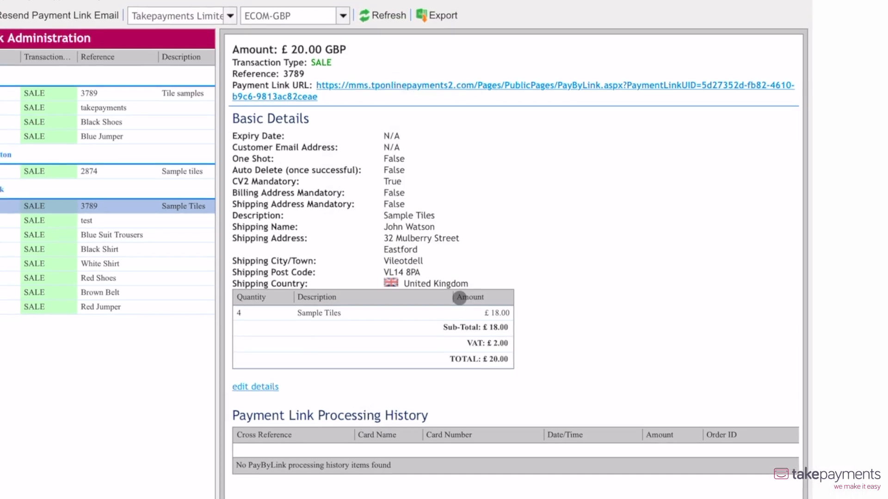